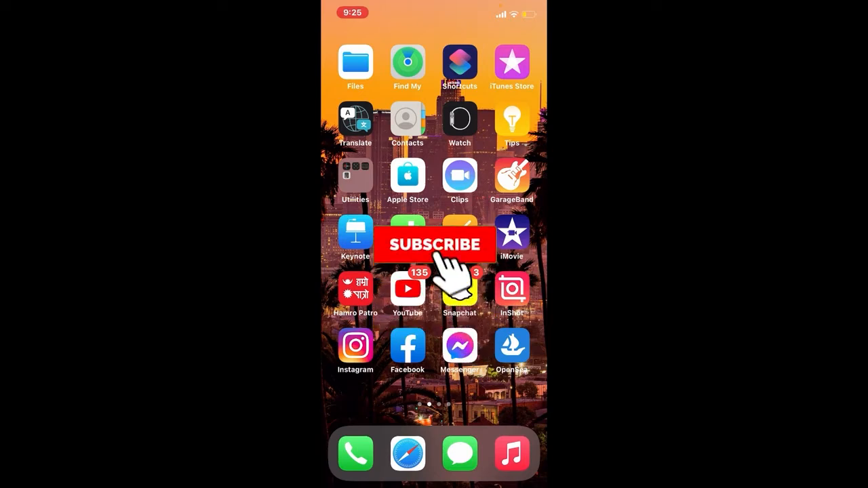
Launch Settings from the Home Screen to reach the main settings list.
{"action": "left_click", "coordinate": [434, 244]}
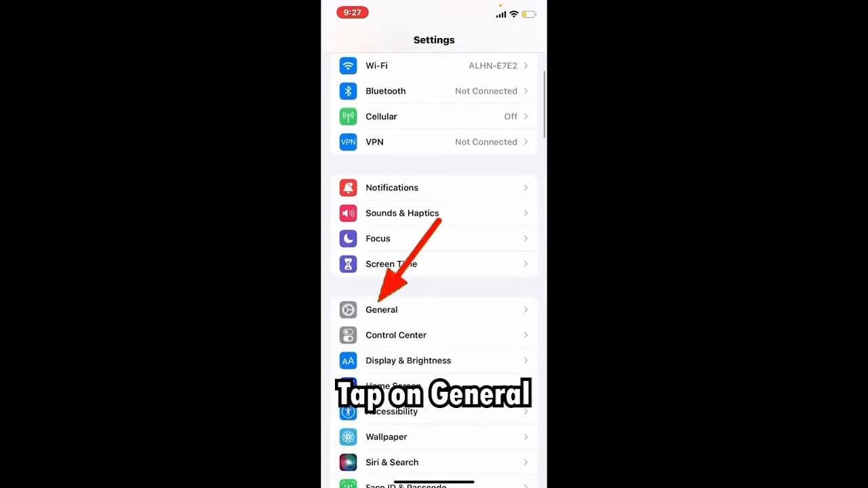
Navigate through General and iPhone Storage to Viber's storage page (221.8 MB app, 954 KB data).
{"action": "left_click", "coordinate": [381, 309]}
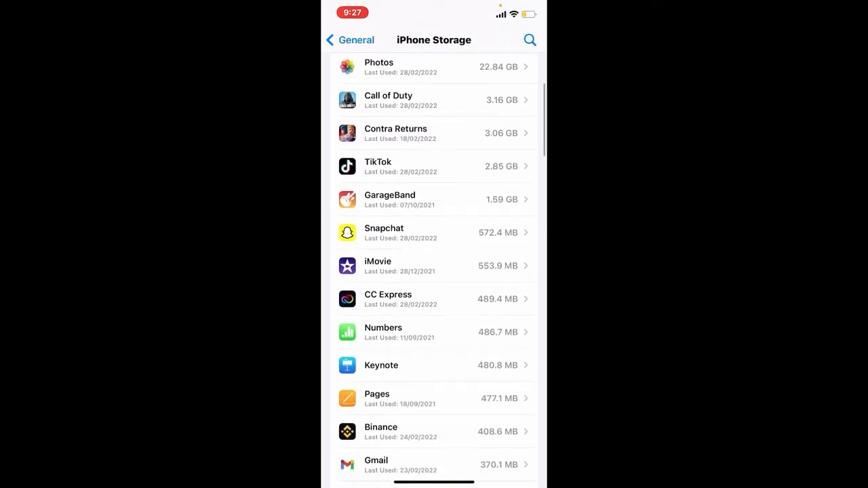
{"action": "scroll", "scroll_direction": "down", "scroll_amount": 3}
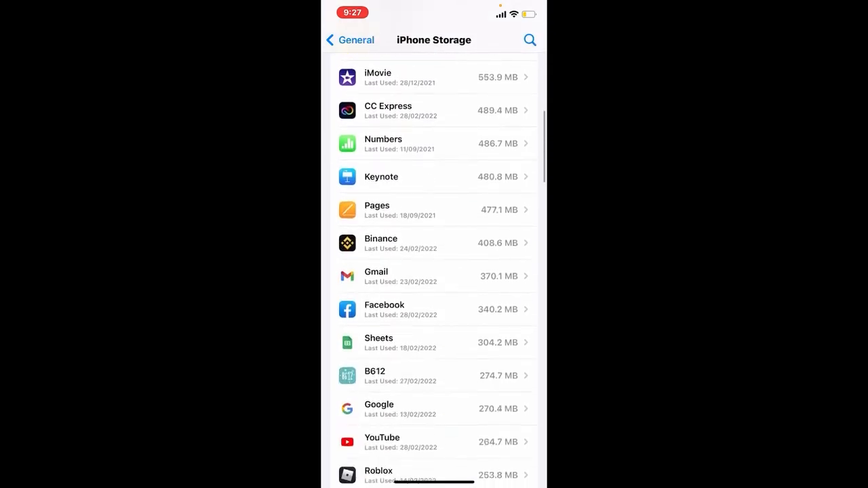
{"action": "scroll", "scroll_direction": "down", "scroll_amount": 3}
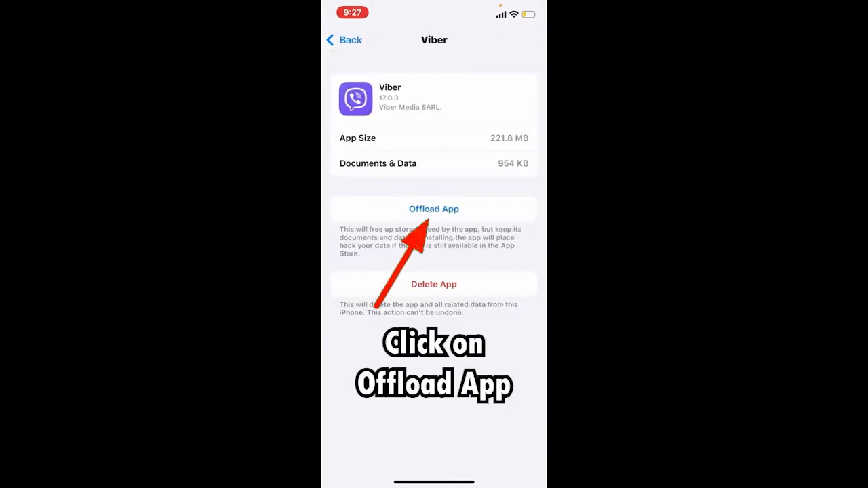
Offload Viber and confirm, leaving 451 KB of documents and data with a reinstall option.
{"action": "left_click", "coordinate": [434, 208]}
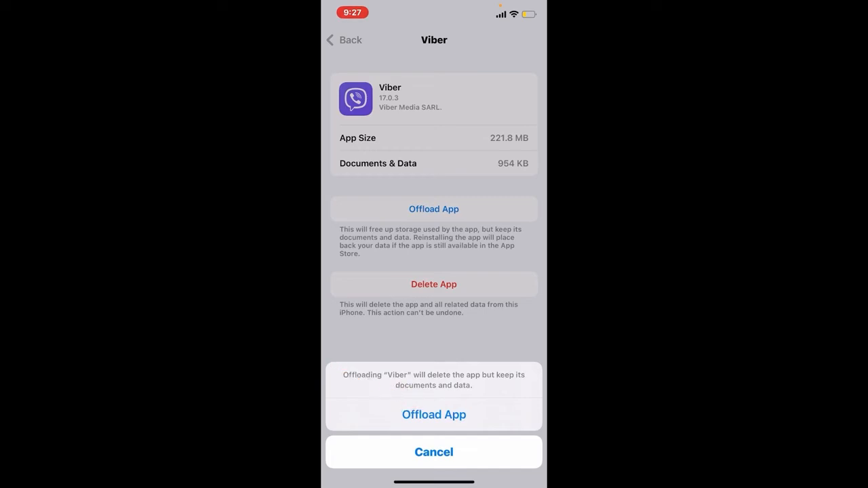
{"action": "left_click", "coordinate": [434, 452]}
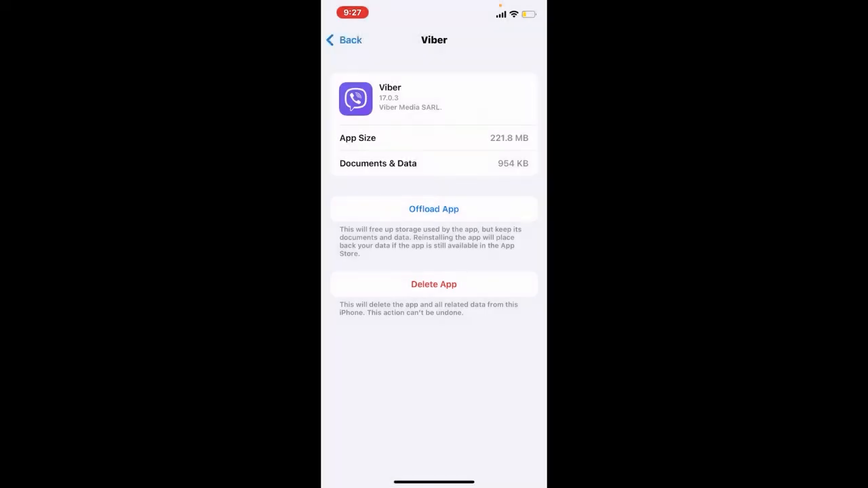
{"action": "left_click", "coordinate": [434, 209]}
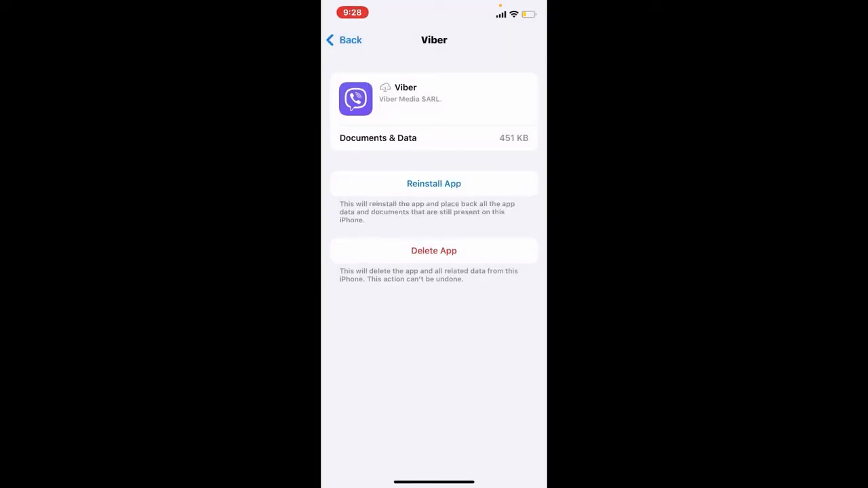
{"action": "left_click", "coordinate": [434, 183]}
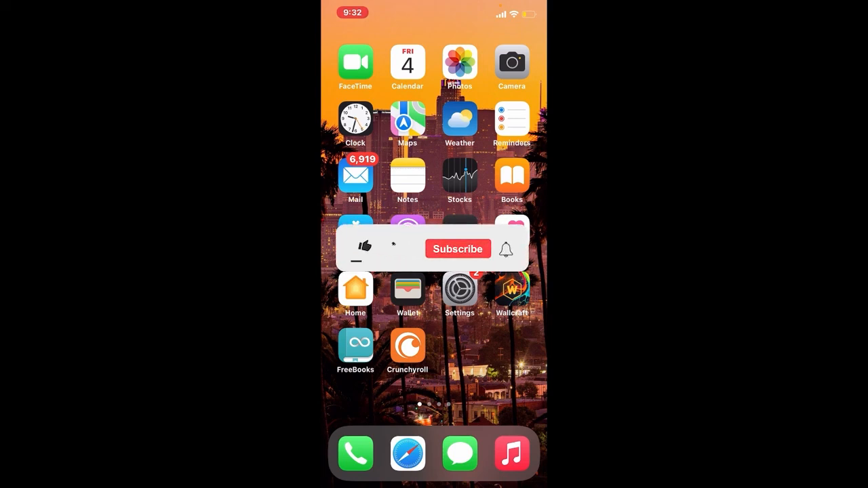
{"action": "left_click", "coordinate": [364, 247]}
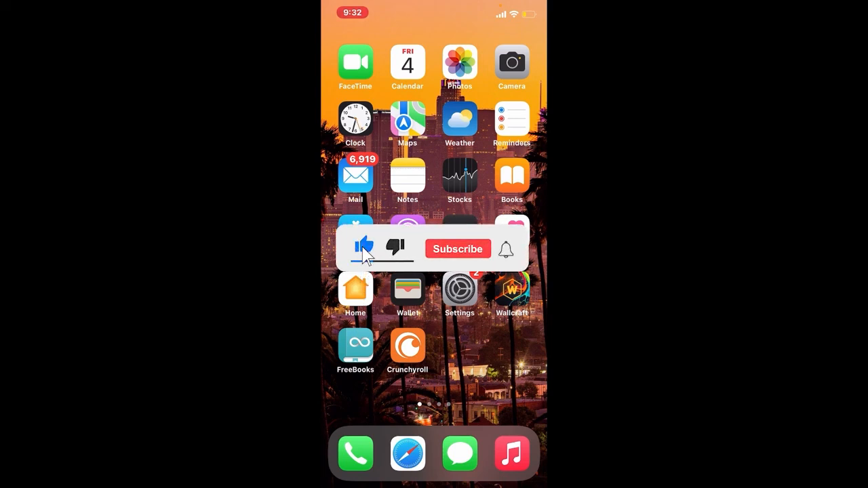
{"action": "left_click", "coordinate": [457, 248]}
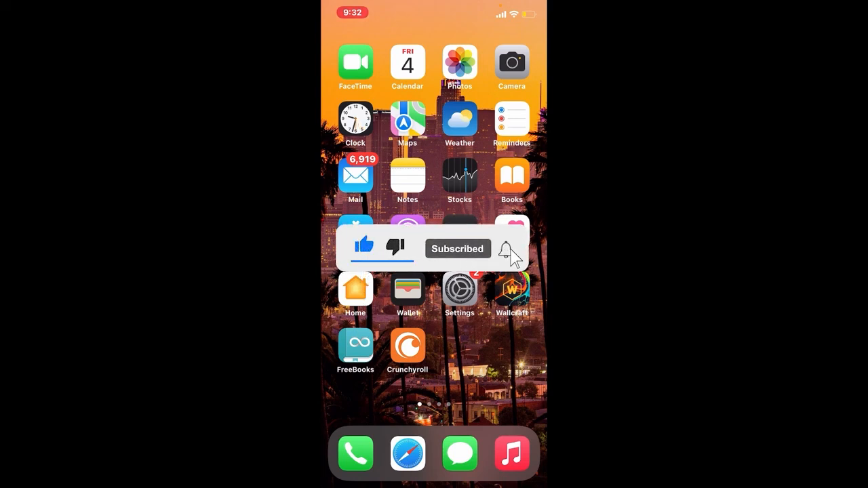